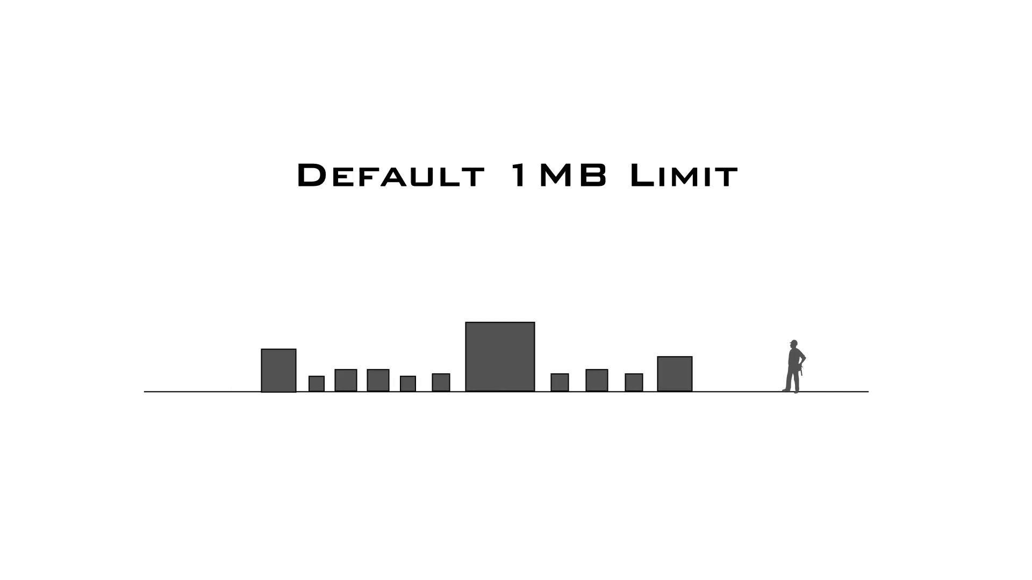
pyautogui.press('Right')
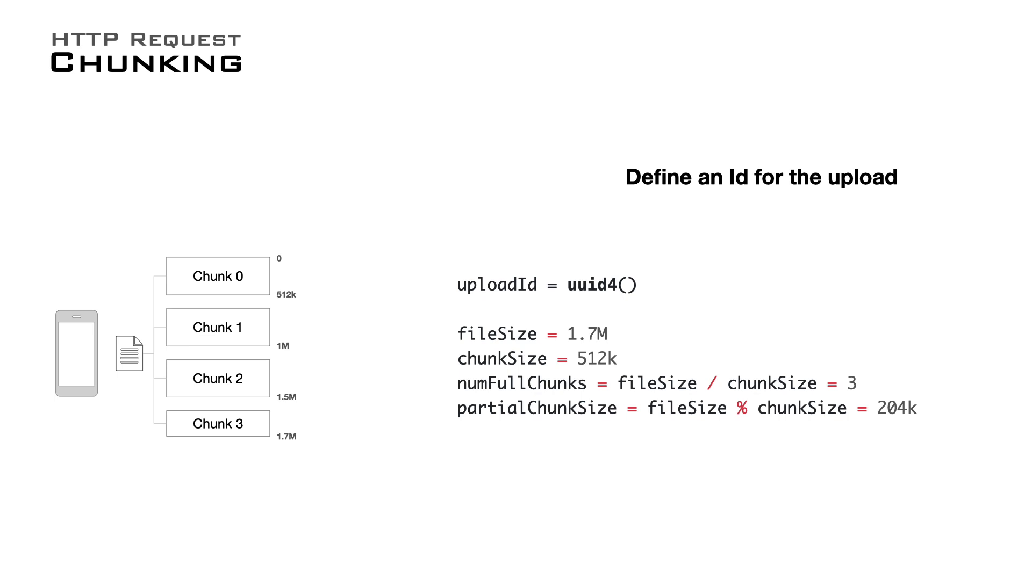
pyautogui.press('Right')
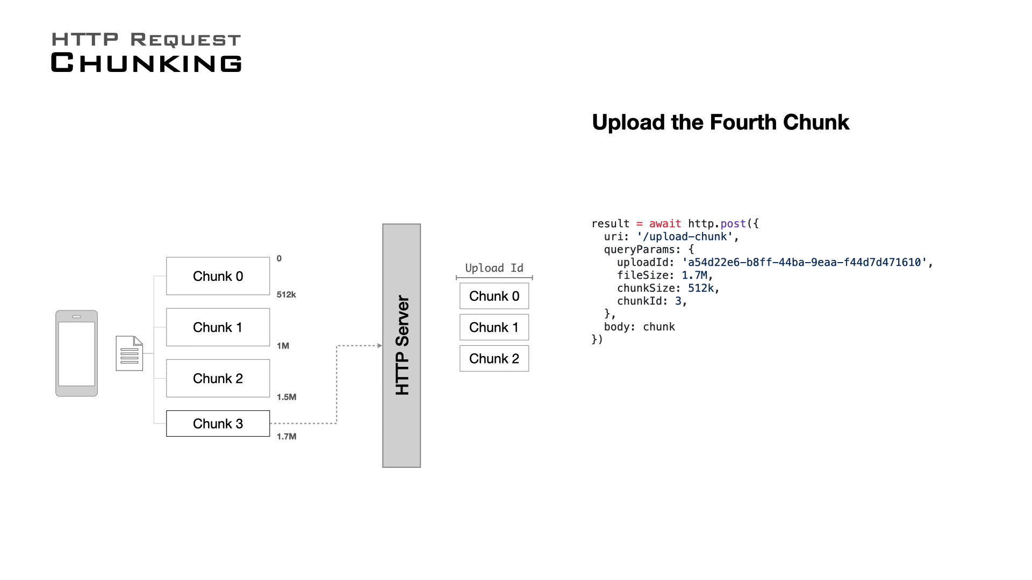
pyautogui.press('Right')
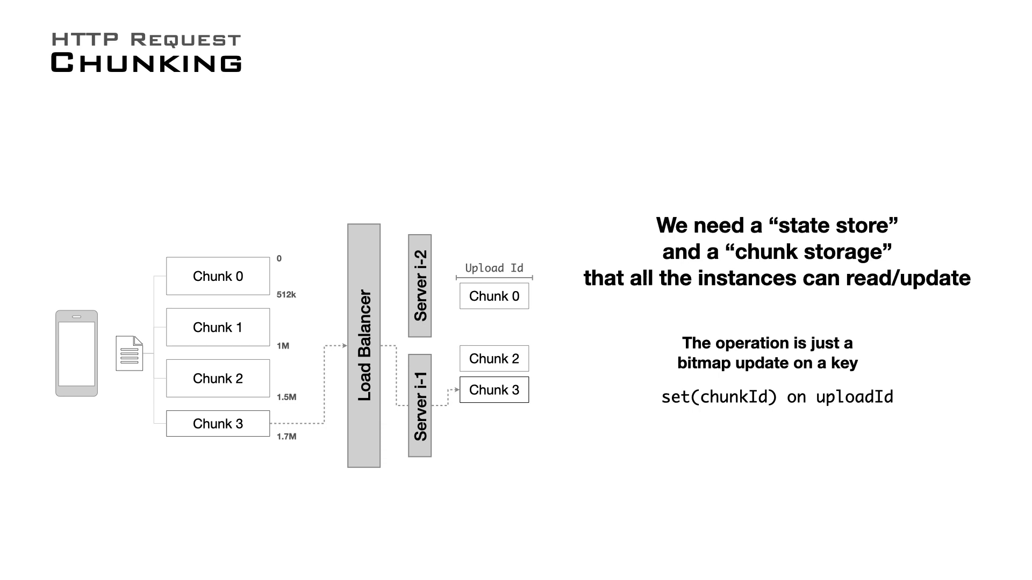
pyautogui.press('Right')
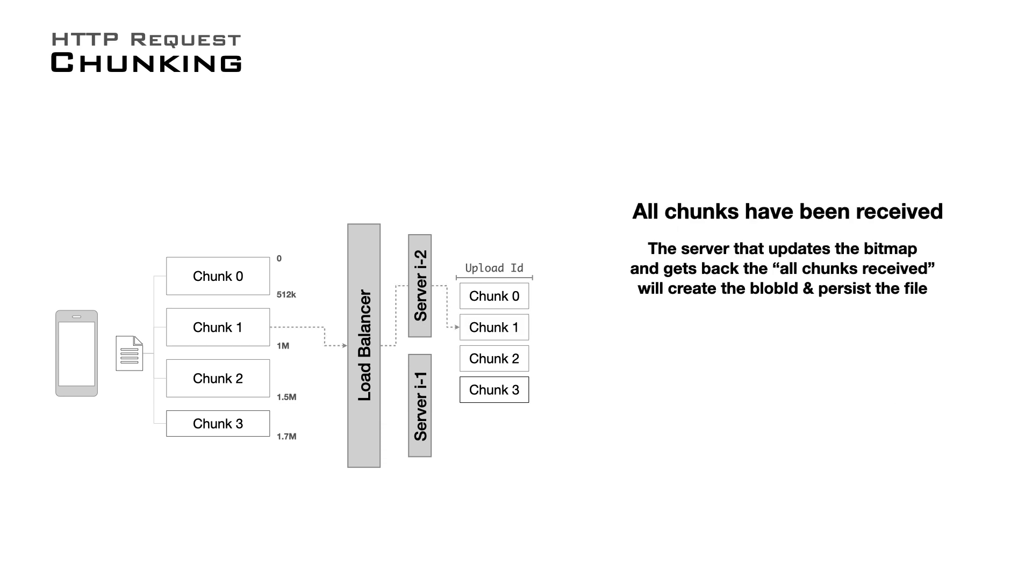